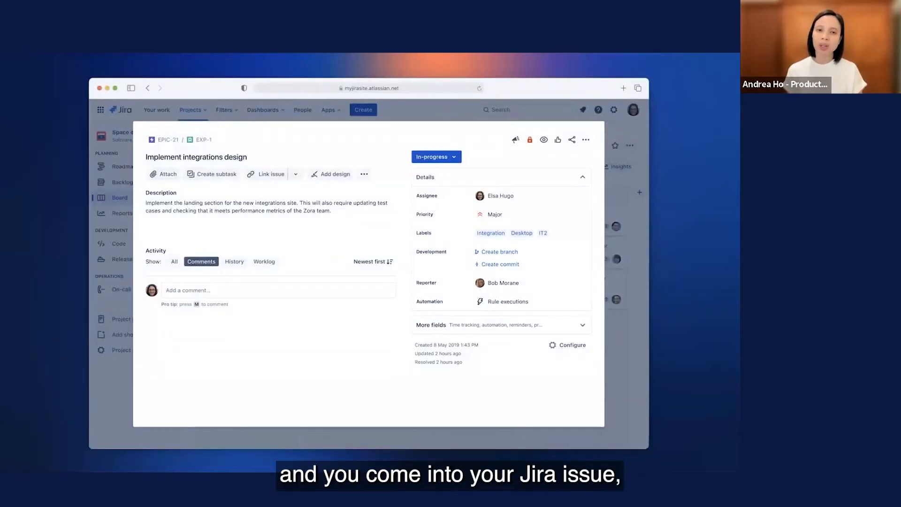
mouse_move(447, 301)
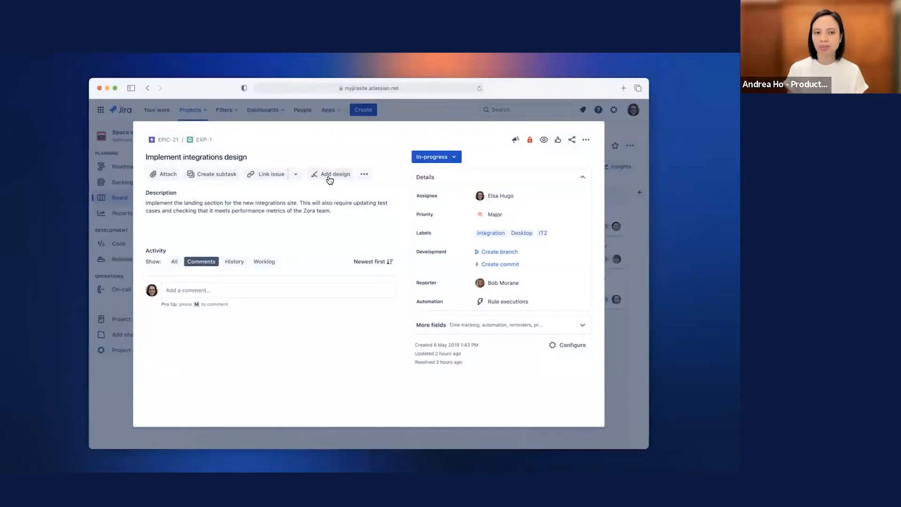
Add a design to the Implement integrations design issue to reveal the Figma URL field.
left_click(330, 174)
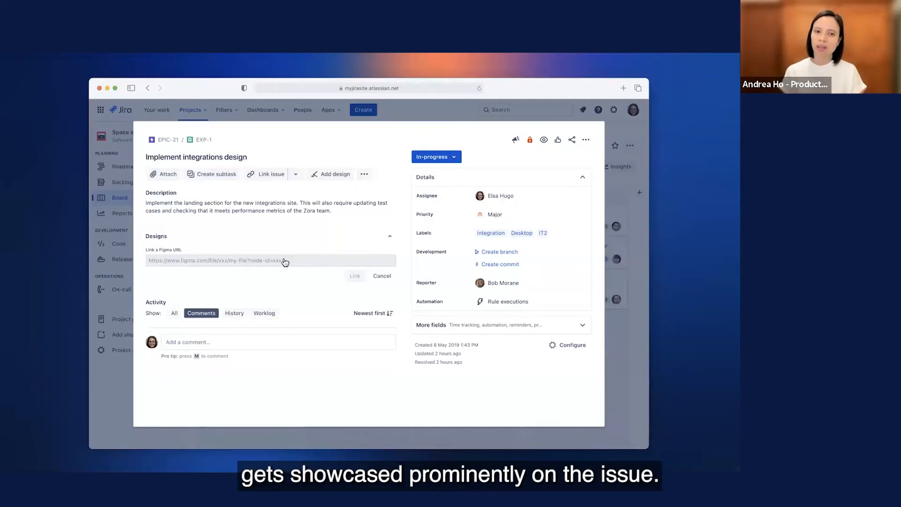
Link the Figma-and-Jira-integration file URL to the issue's Designs section.
type("https://www.figma.com/file/XlgwF9hpEiVZHmsToT0ZTU/Figma-and-Jira-integration?node-id=7")
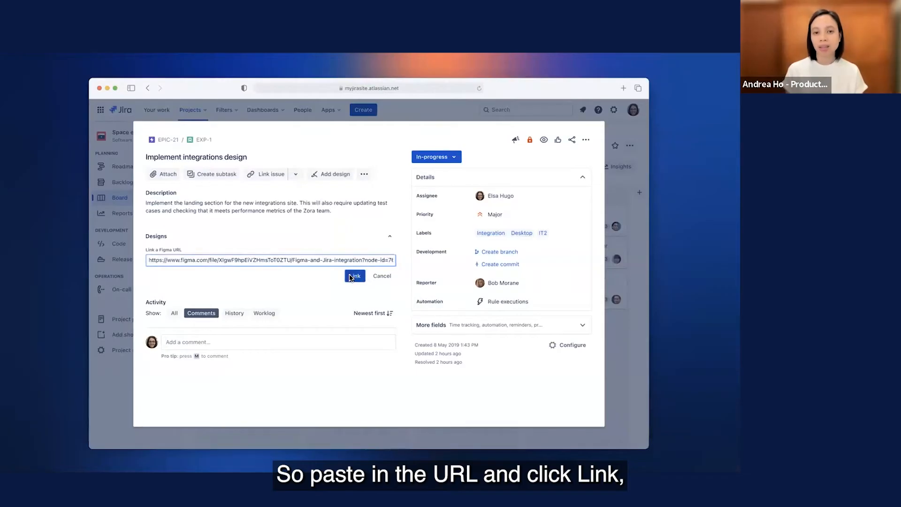
left_click(354, 276)
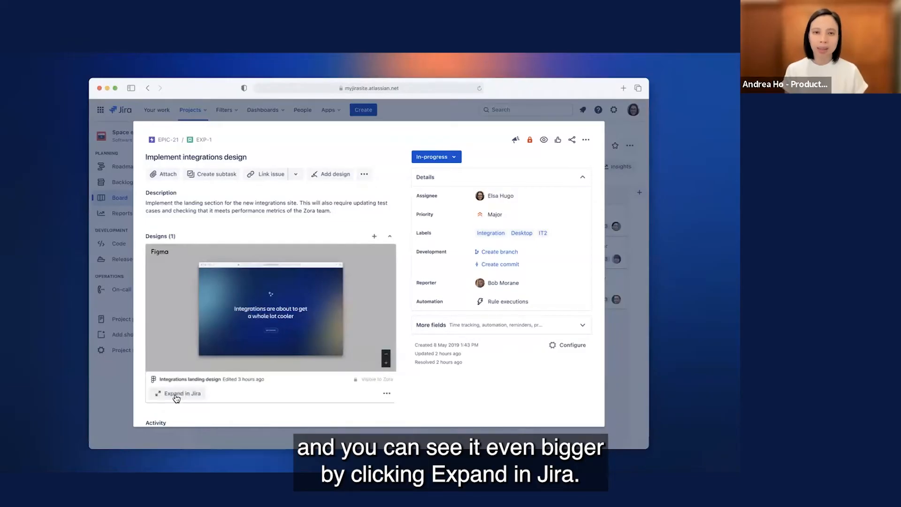
Expand the Integrations landing design preview and inspect it in Figma.
left_click(182, 393)
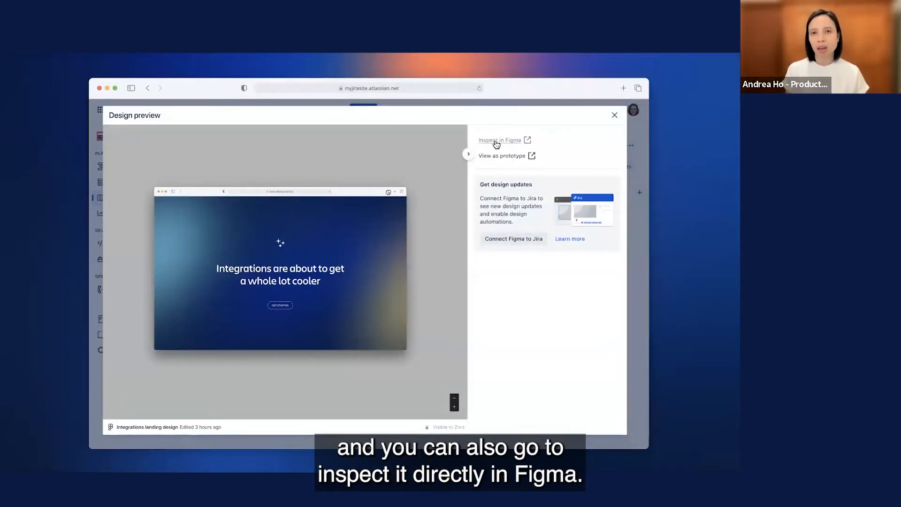
left_click(499, 139)
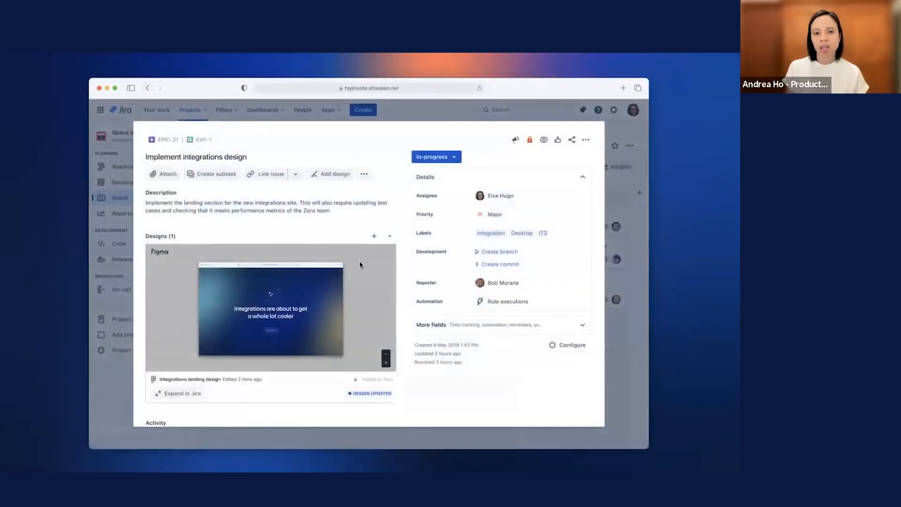
mouse_move(371, 394)
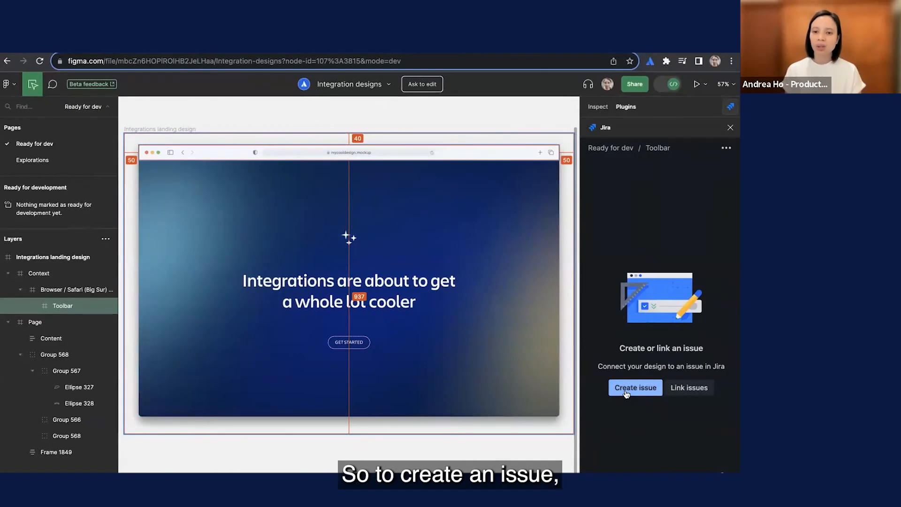
Create Jira task 'Integration design' in CMP Kanban Test from the Figma plugin.
left_click(635, 387)
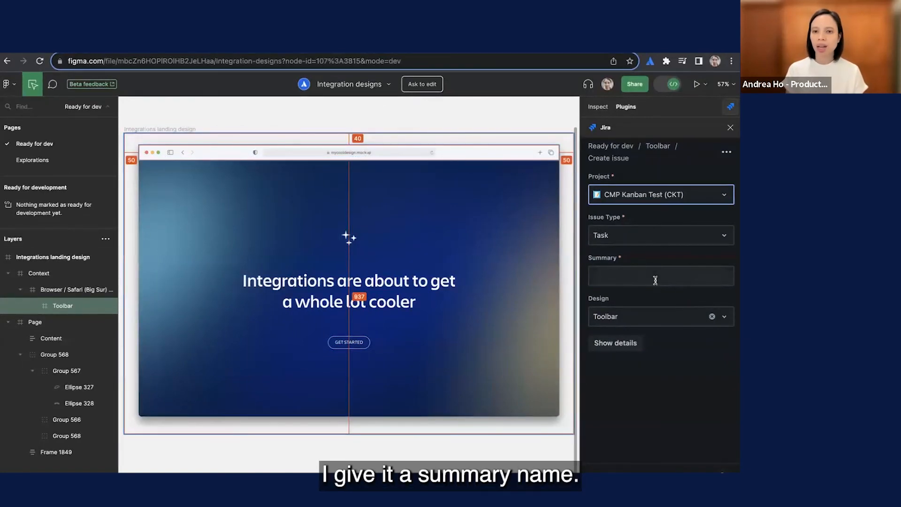
type("In")
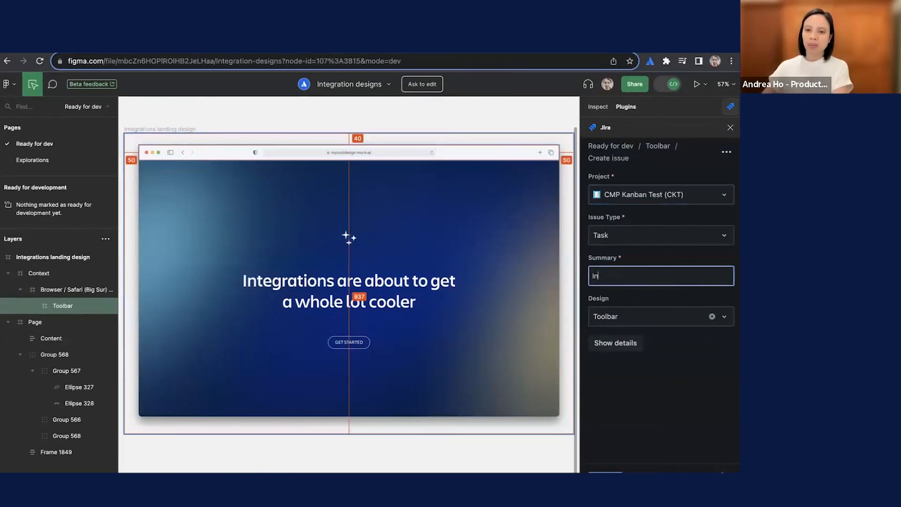
type("Integartion design")
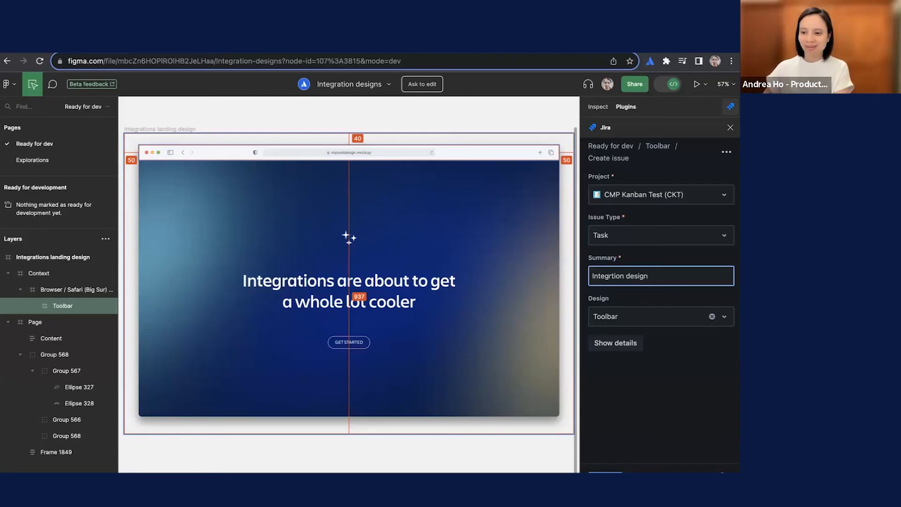
type("Integration design")
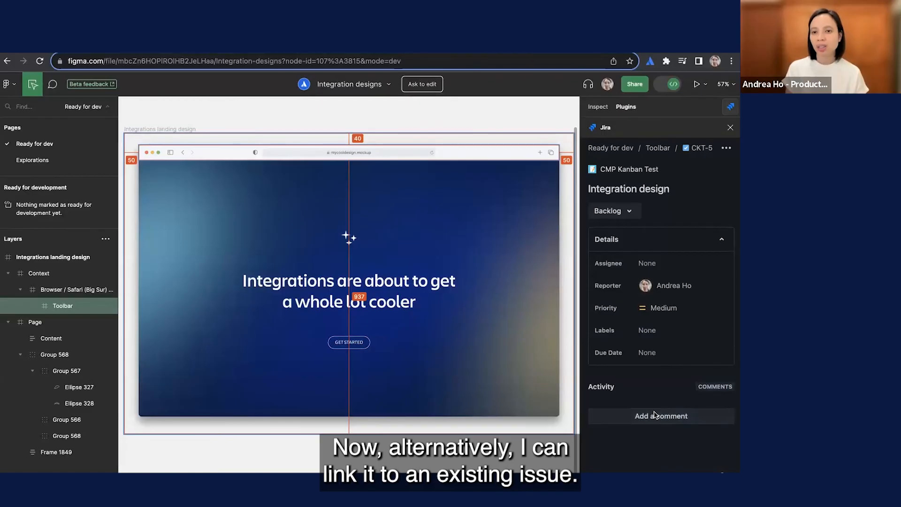
Return to the issue list, reselect the landing page frame, and start linking issues.
left_click(726, 148)
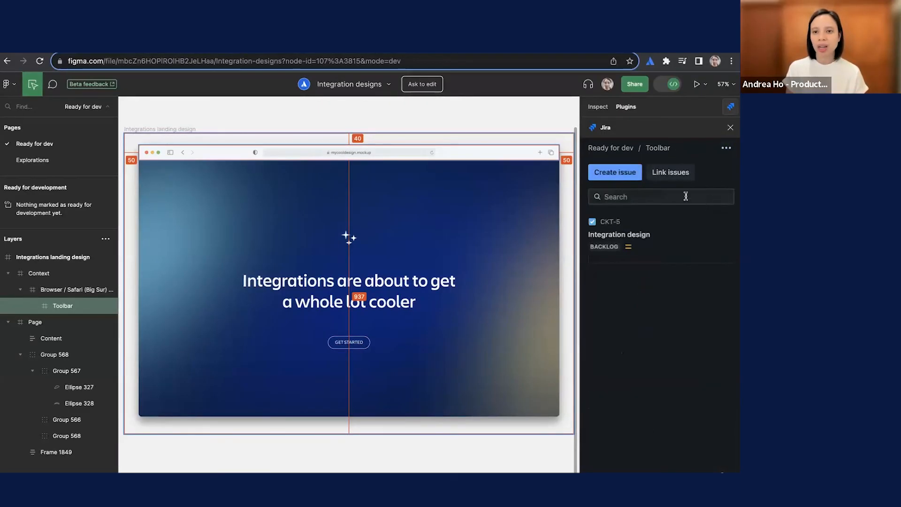
left_click(592, 221)
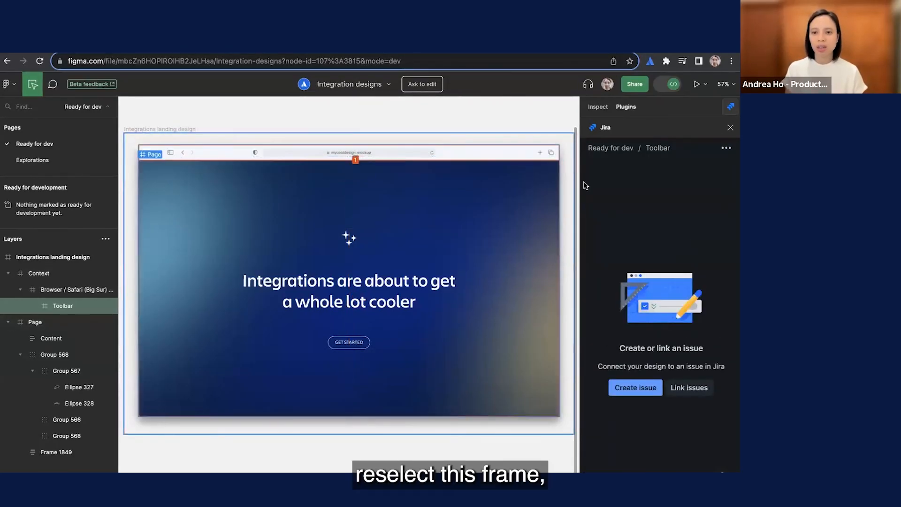
left_click(689, 388)
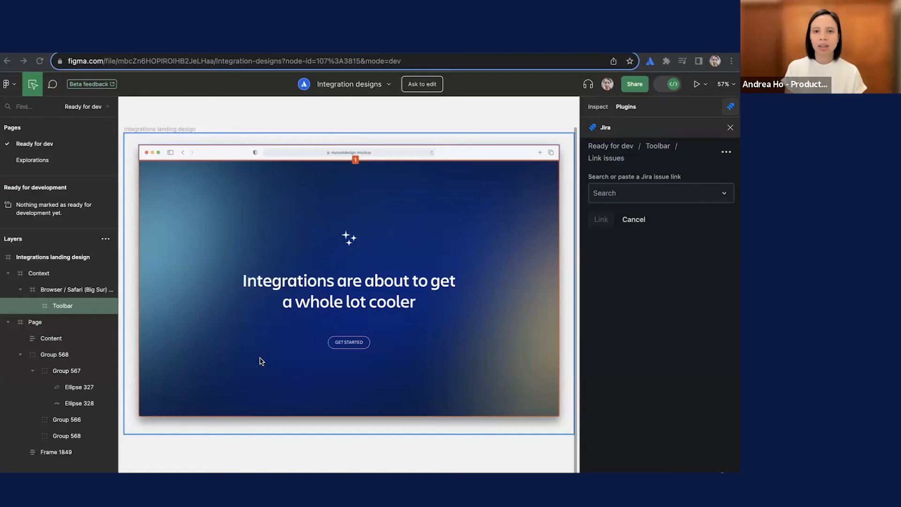
Link the frame to issue EXP-1 via teams.atlassian.net/browse/EXP-1 and view its details.
left_click(660, 192)
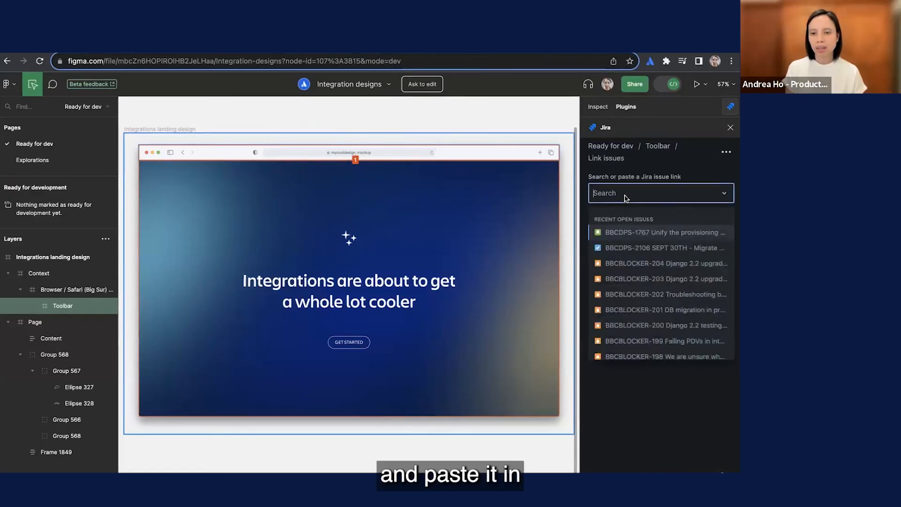
type("teams.atlassian.net/browse/EXP-1")
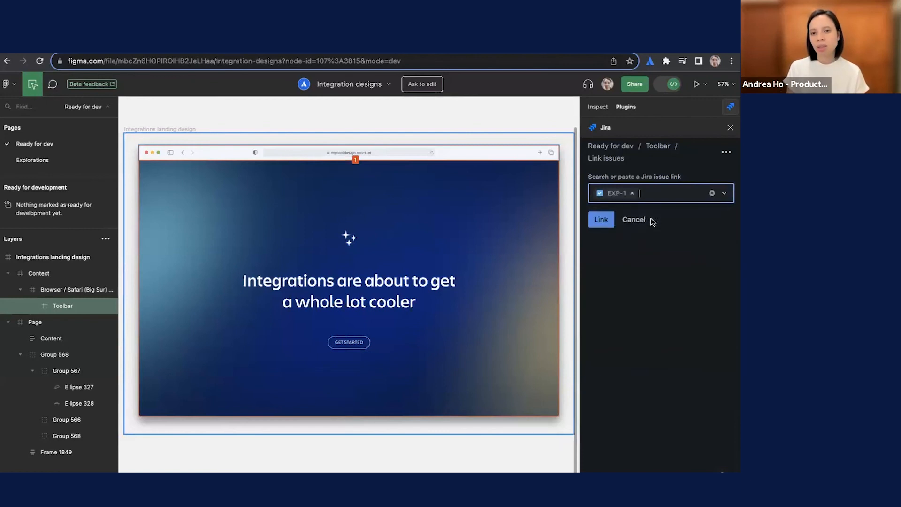
left_click(601, 220)
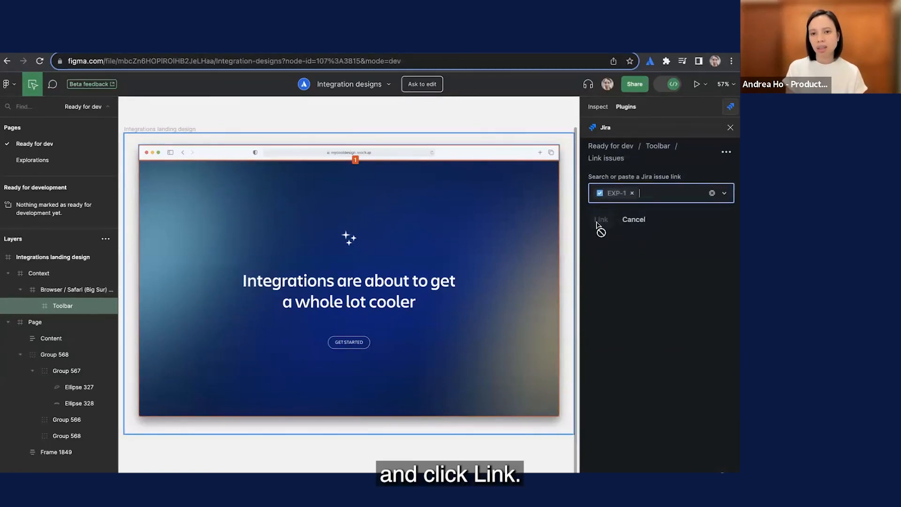
left_click(601, 222)
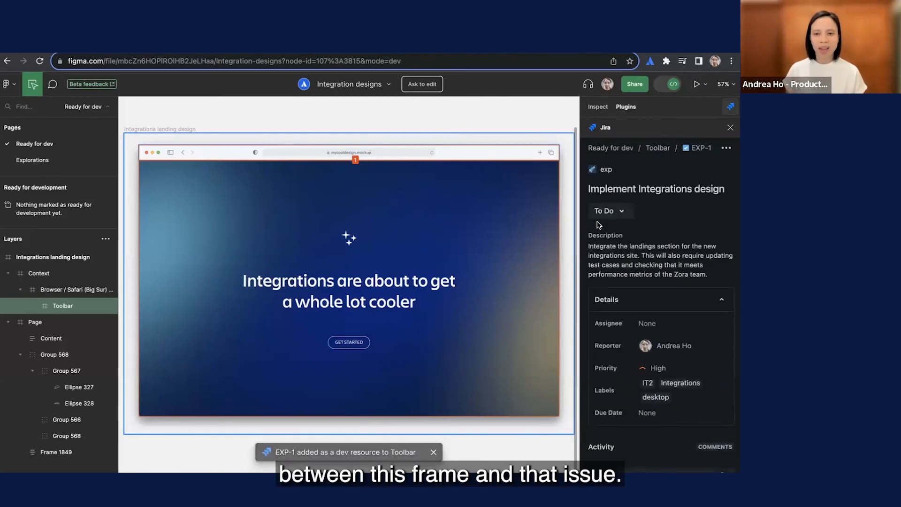
left_click(433, 452)
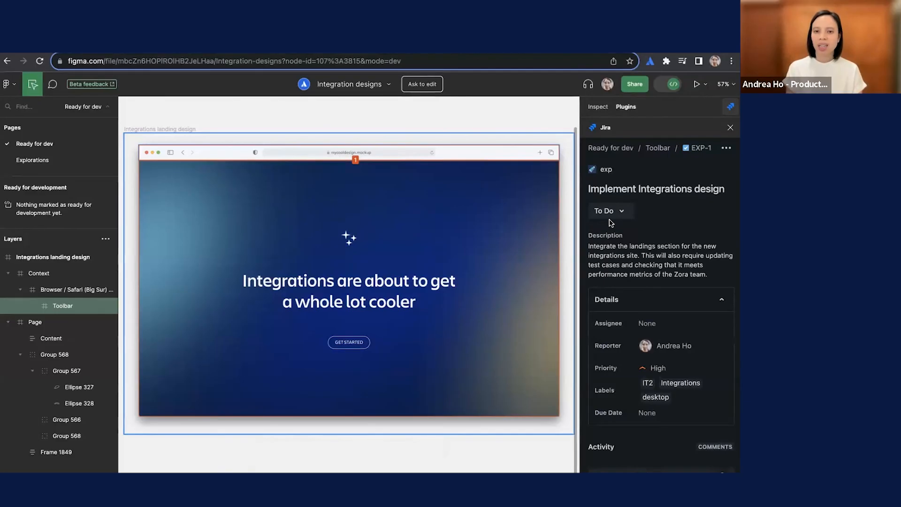